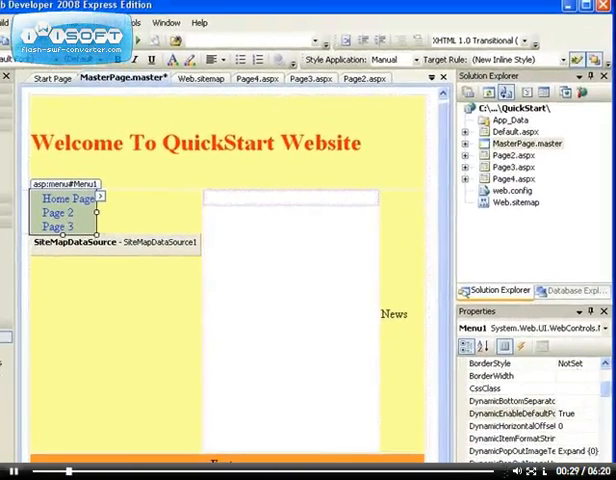
# Scroll Menu1's properties down and expand the StaticHoverStyle group
pyautogui.scroll(-3)
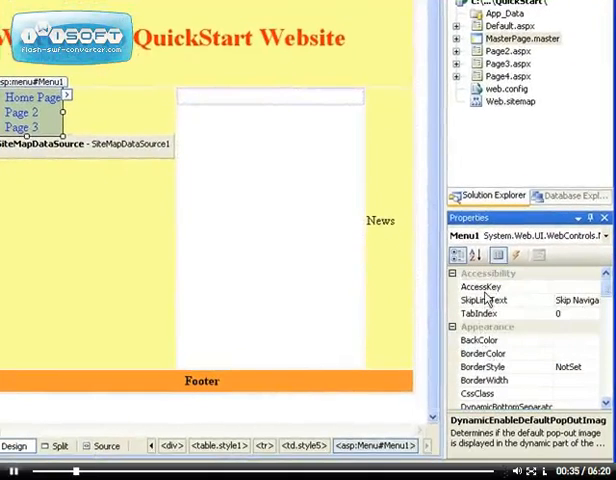
pyautogui.moveTo(505, 285)
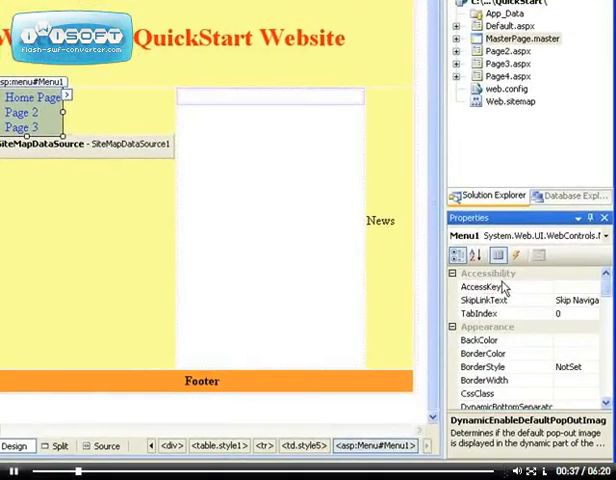
pyautogui.moveTo(490, 320)
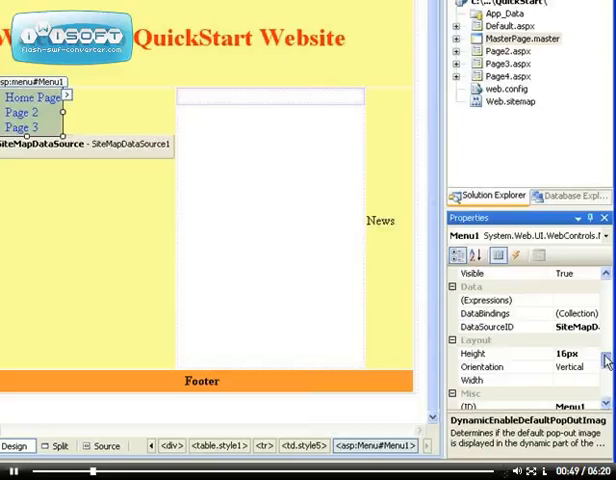
pyautogui.scroll(-3)
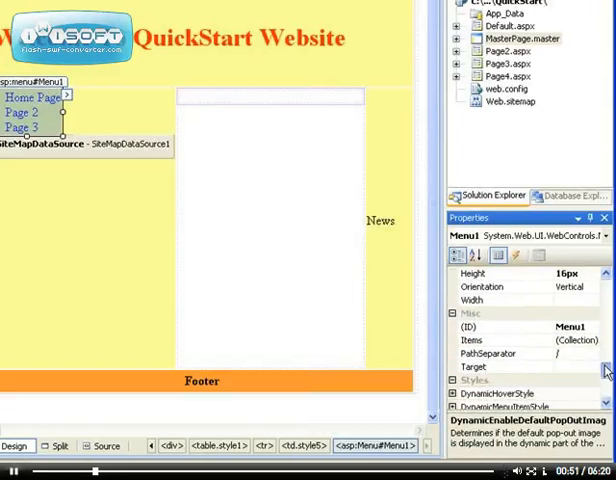
pyautogui.scroll(-3)
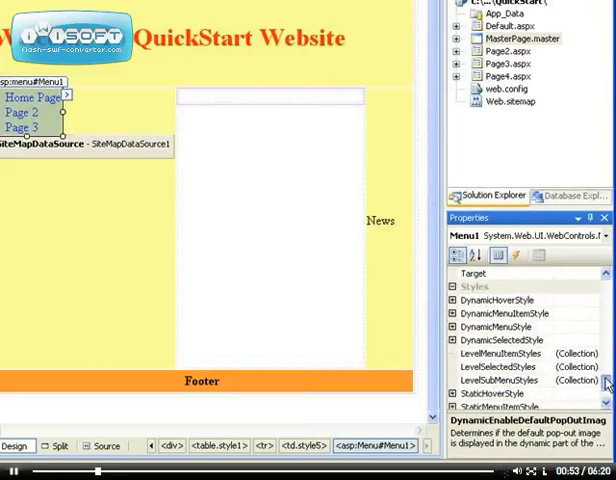
pyautogui.scroll(-3)
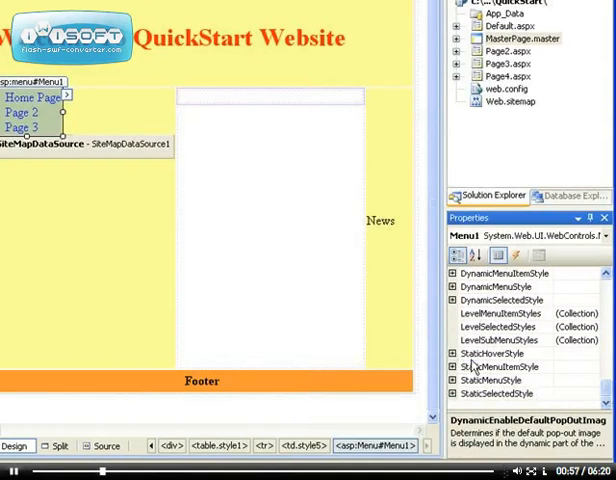
pyautogui.click(494, 353)
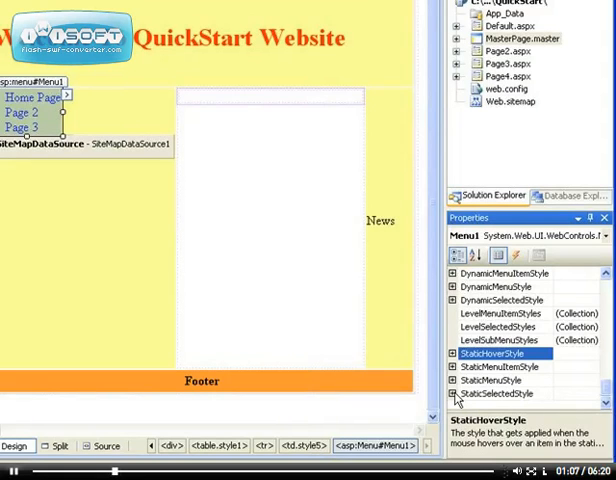
pyautogui.click(499, 393)
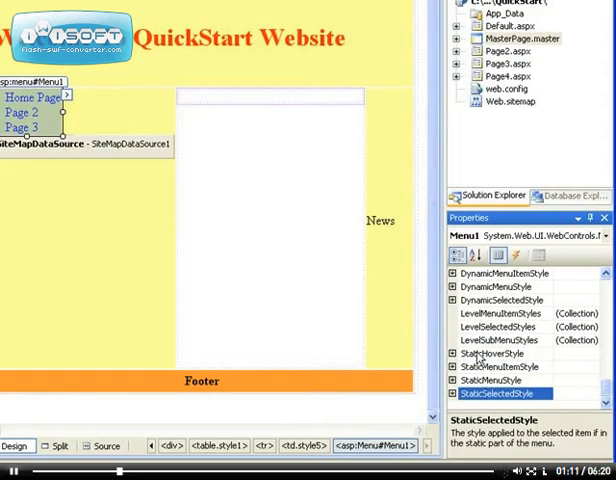
pyautogui.click(492, 354)
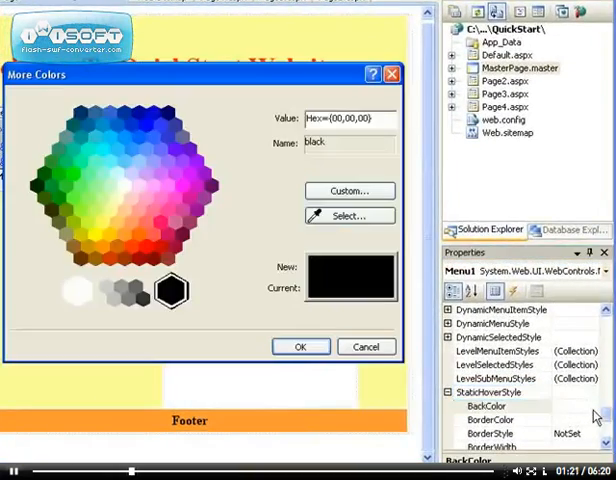
# Give the hover style an orange #FF6600 background and set its font Bold to True
pyautogui.click(138, 232)
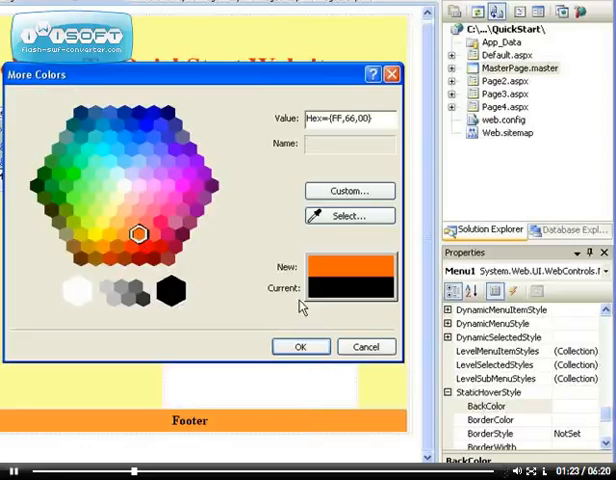
pyautogui.click(301, 346)
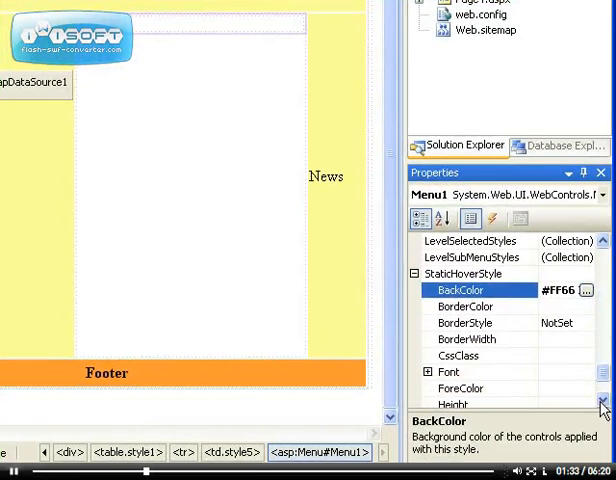
pyautogui.scroll(-3)
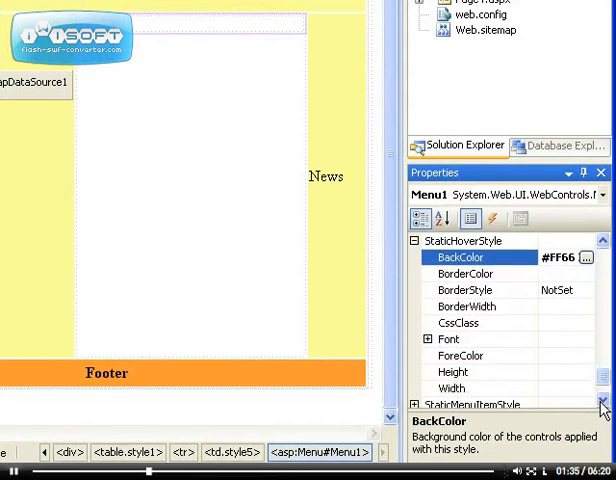
pyautogui.click(430, 322)
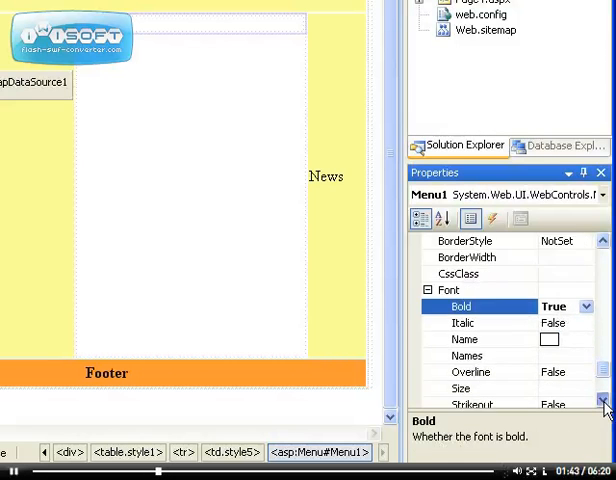
pyautogui.scroll(3)
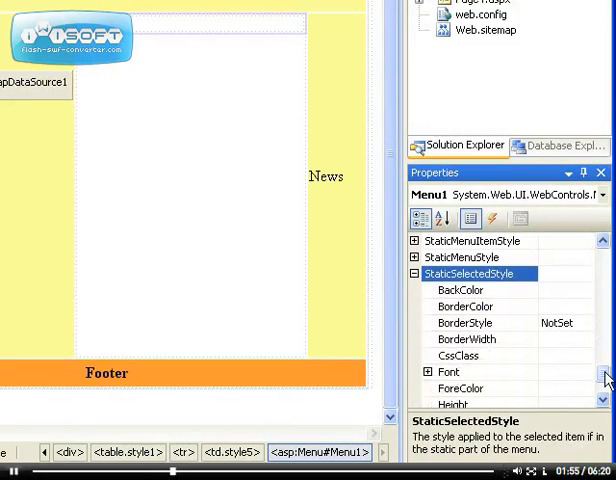
pyautogui.moveTo(532, 372)
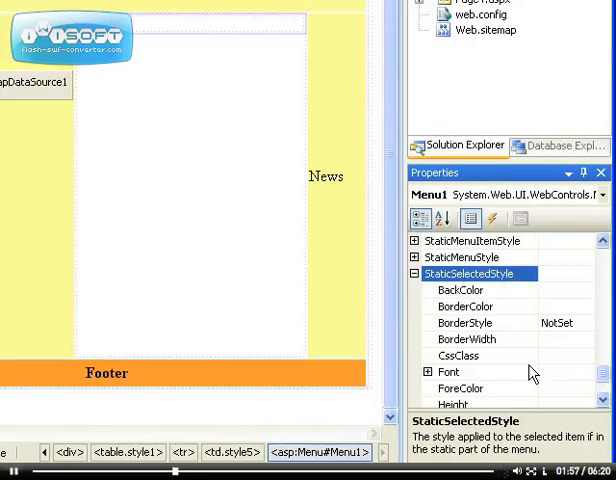
pyautogui.moveTo(465, 381)
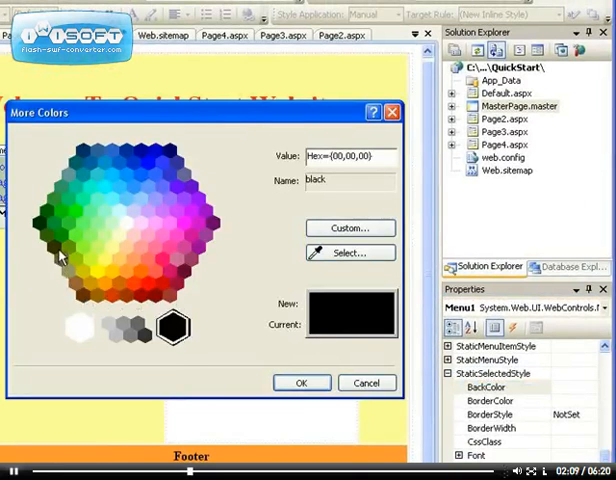
# Set the selected item's background to dark #333300 and its text colour to white
pyautogui.click(301, 383)
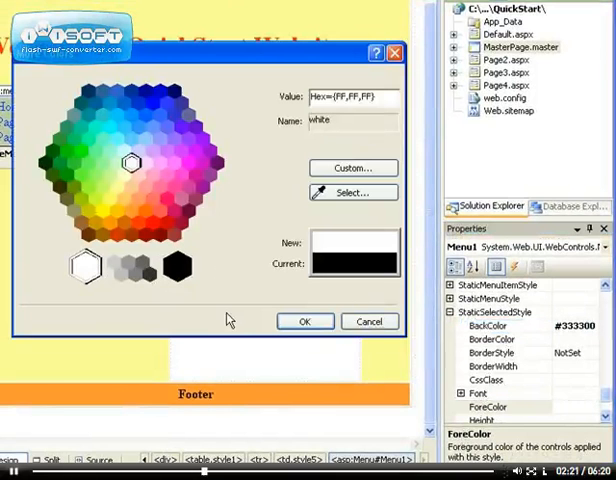
pyautogui.click(305, 321)
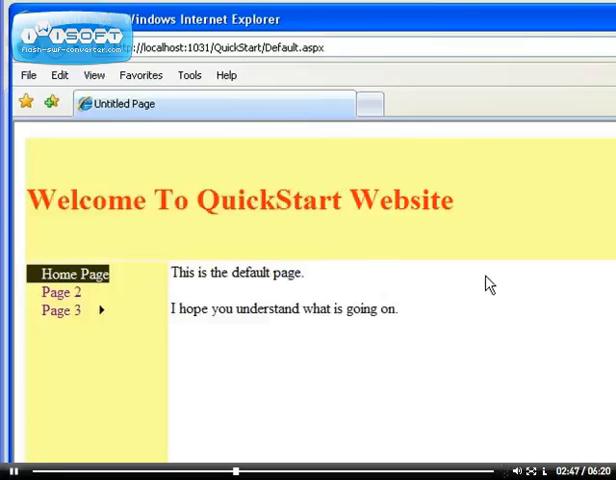
pyautogui.moveTo(198, 345)
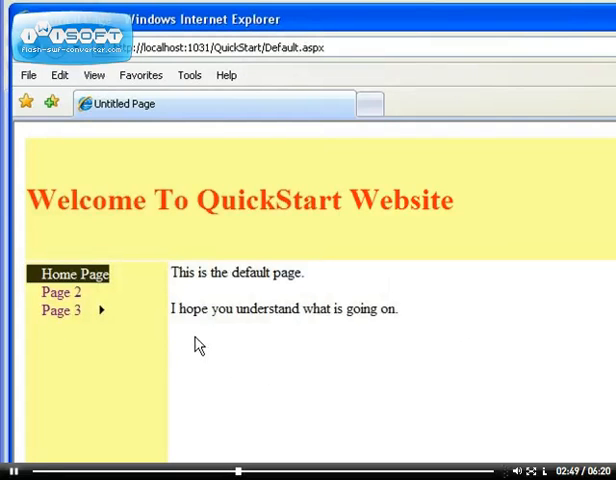
pyautogui.moveTo(80, 281)
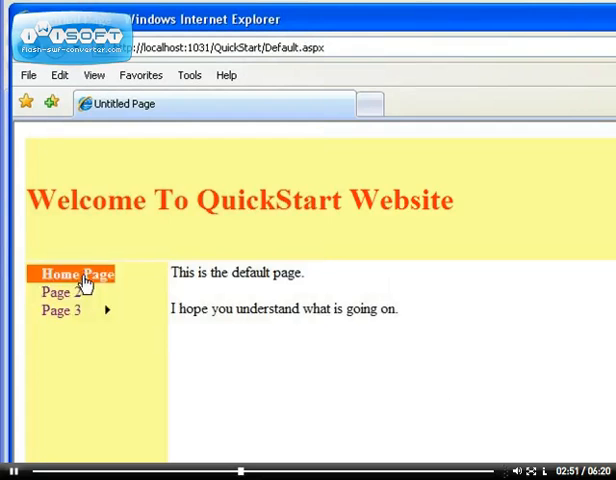
pyautogui.moveTo(63, 310)
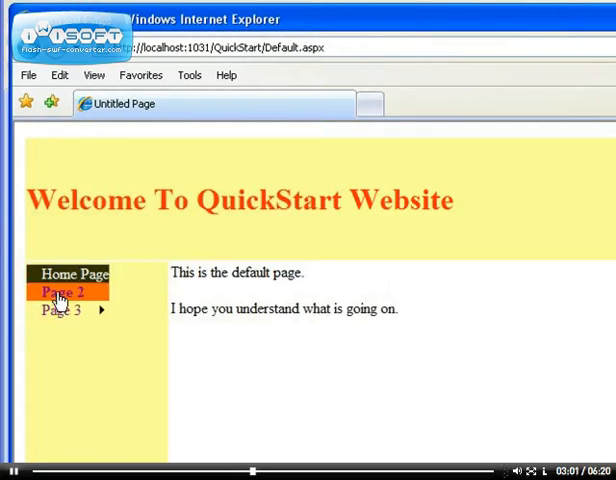
pyautogui.moveTo(62, 300)
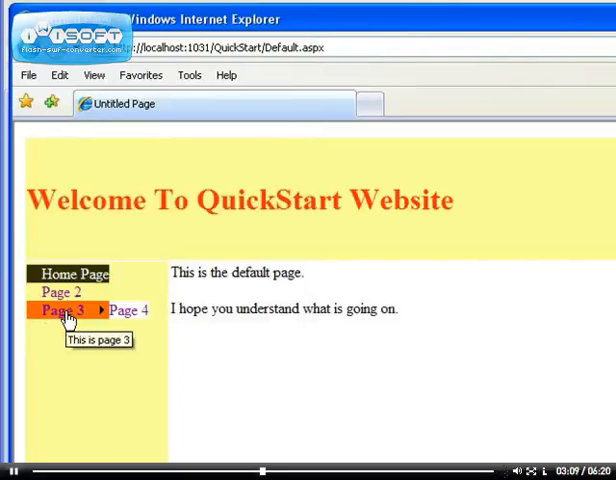
# Preview the menu in Internet Explorer, hovering Home Page, Page 2 and Page 3
pyautogui.click(61, 310)
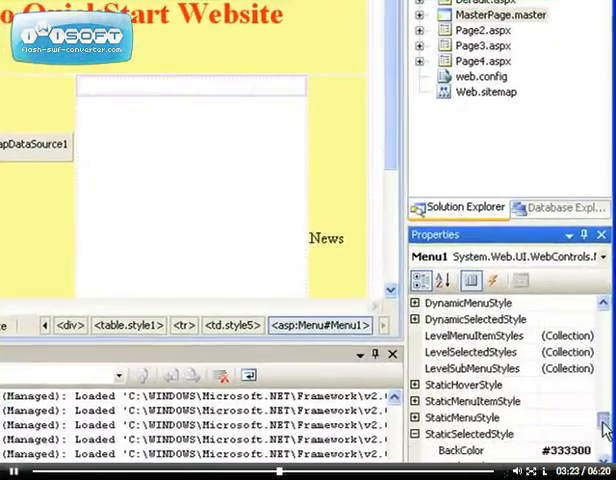
# Set Menu1's background to yellow-green #CCFF33 and its border colour to black
pyautogui.scroll(-3)
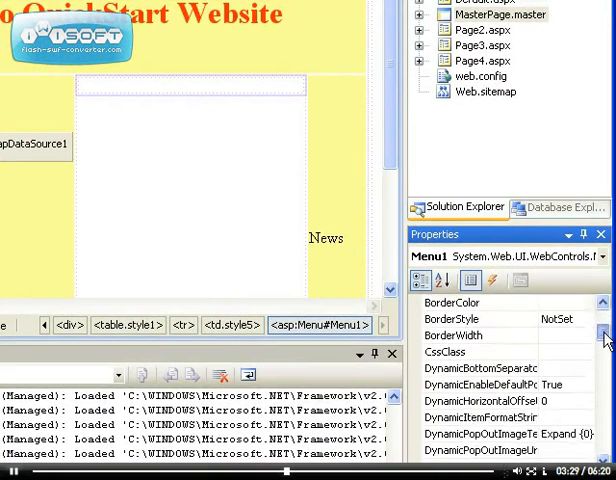
pyautogui.scroll(-3)
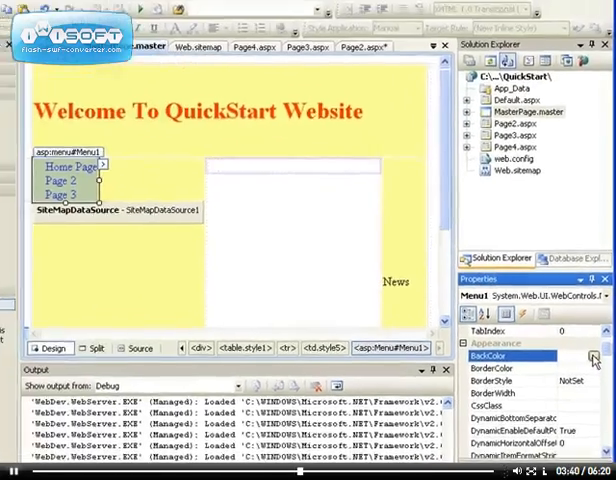
pyautogui.click(593, 356)
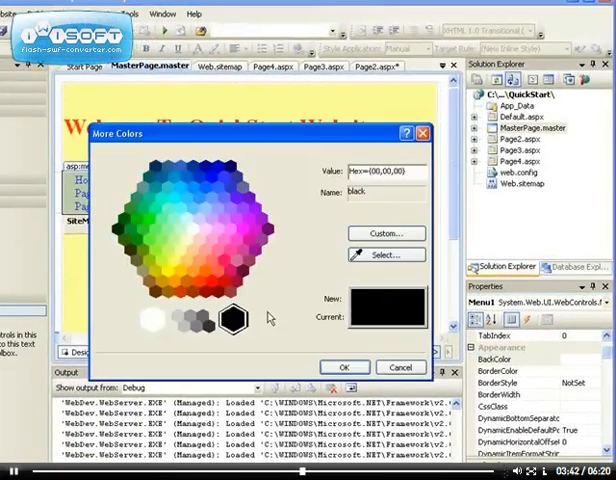
pyautogui.moveTo(172, 272)
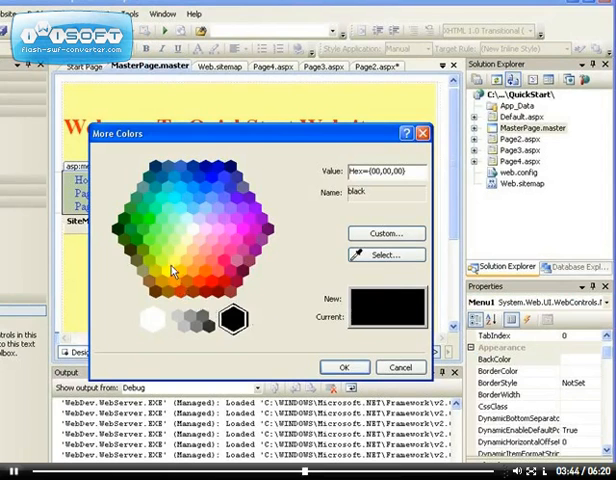
pyautogui.click(172, 262)
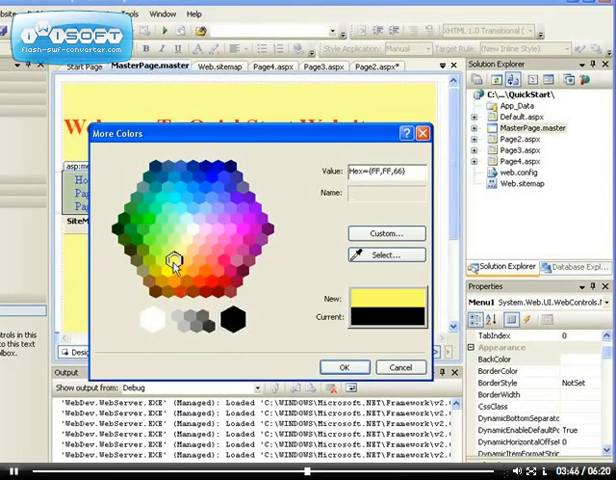
pyautogui.click(170, 268)
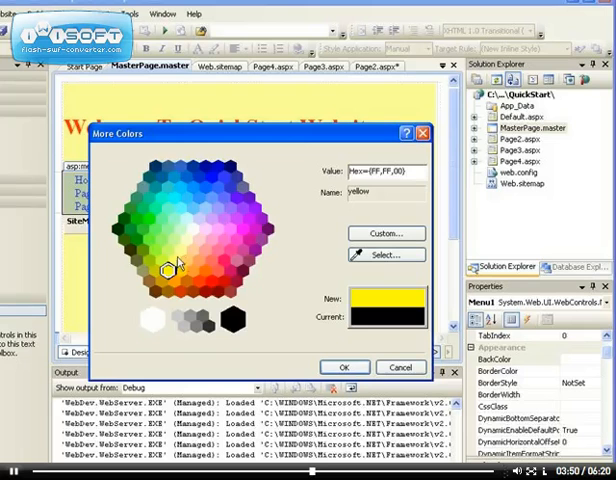
pyautogui.click(163, 258)
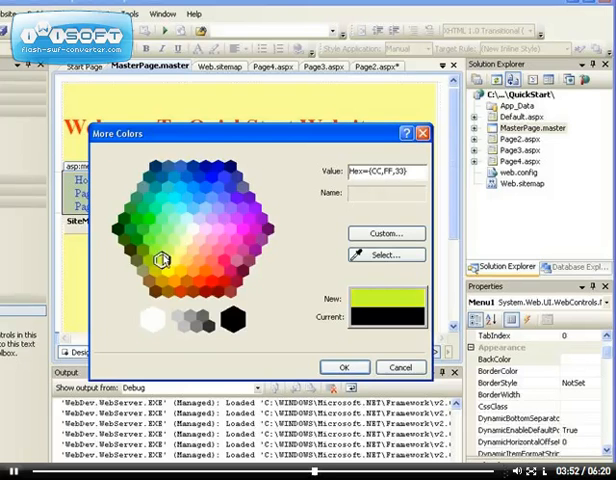
pyautogui.click(345, 367)
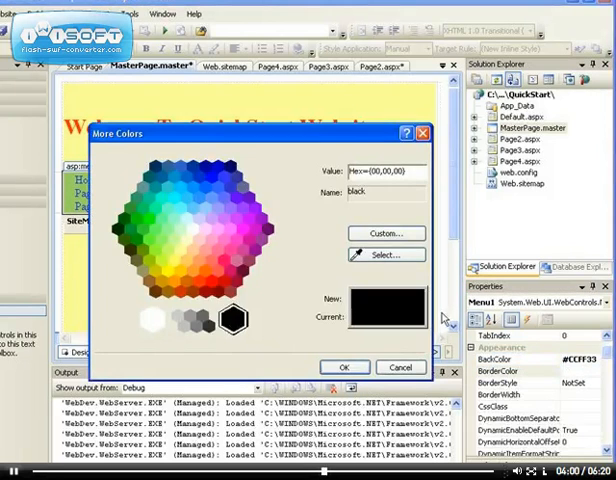
pyautogui.click(344, 367)
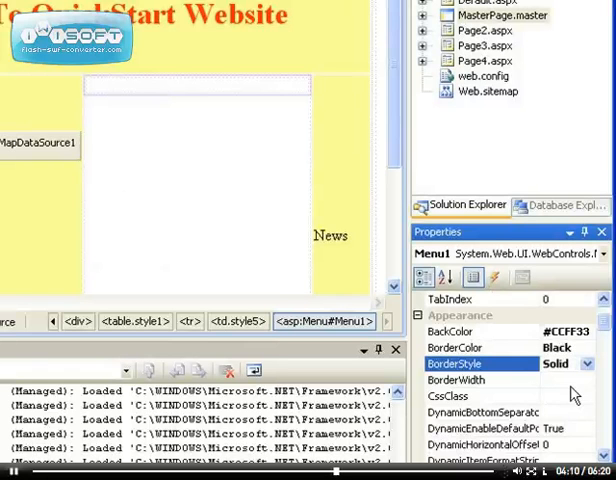
# Give Menu1 a 1px border width and review its Font and Styles properties
pyautogui.click(470, 380)
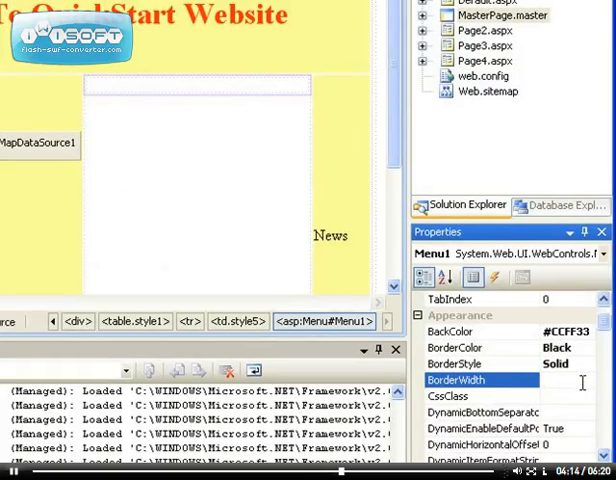
pyautogui.write('1')
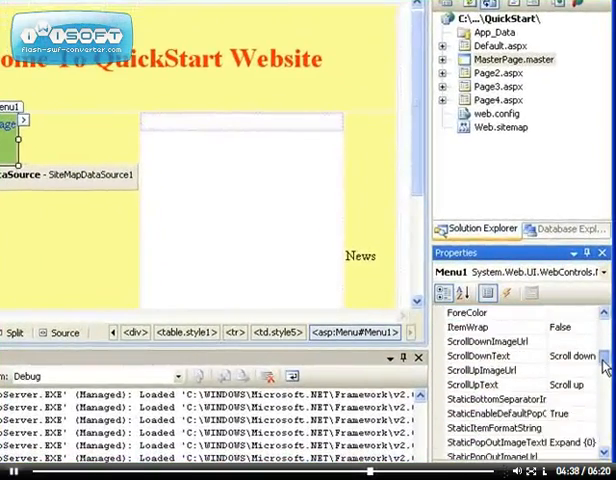
pyautogui.scroll(-3)
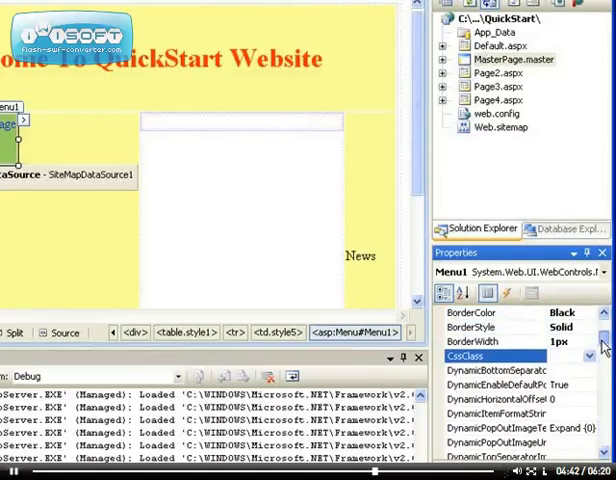
pyautogui.scroll(-3)
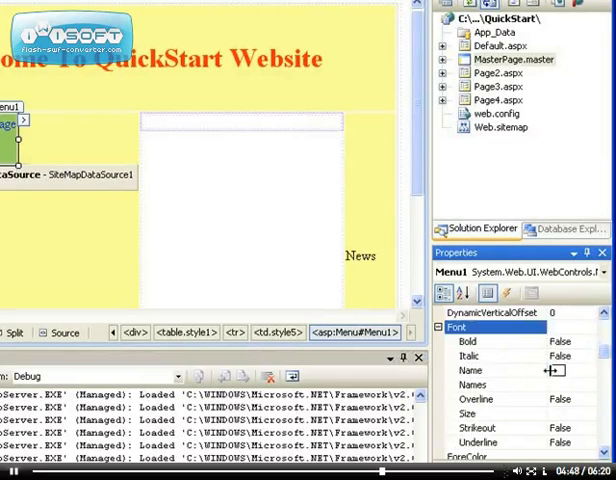
pyautogui.scroll(-3)
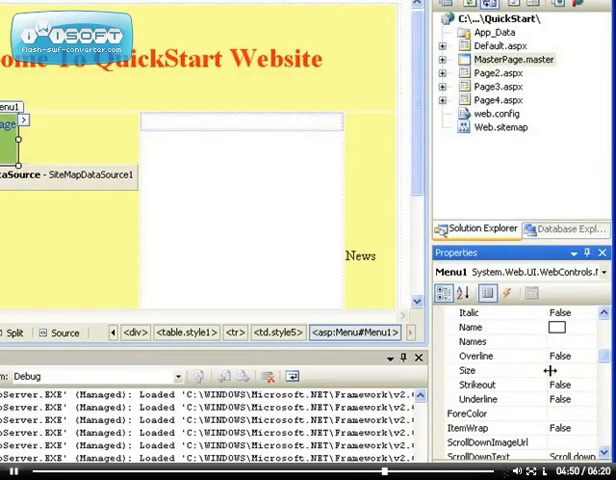
pyautogui.scroll(-3)
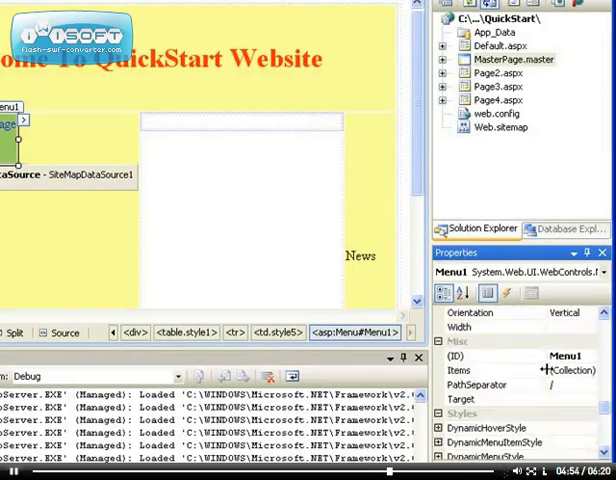
pyautogui.scroll(-3)
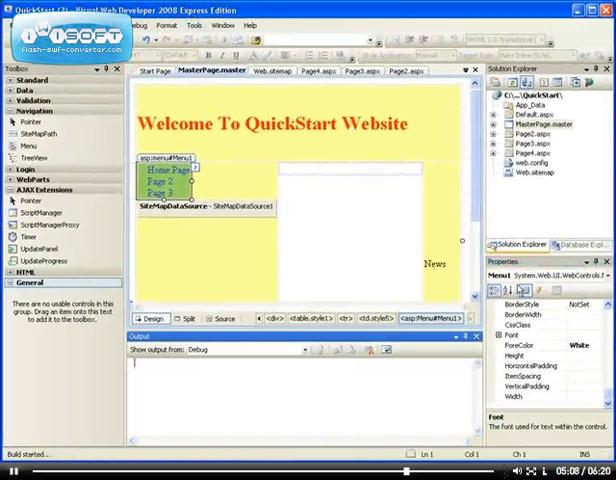
pyautogui.moveTo(418, 285)
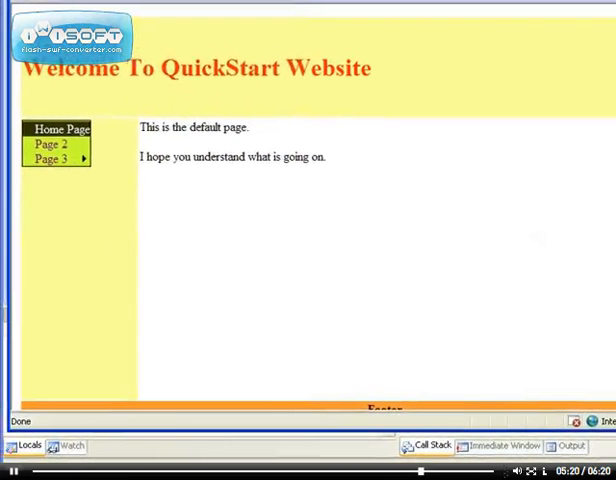
pyautogui.moveTo(55, 191)
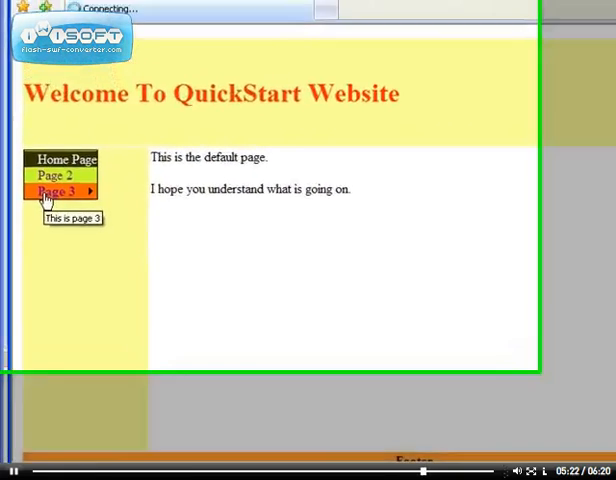
# Navigate the menu: Page 3, Page 2, Page 4 from Page 3's submenu, then Page 2
pyautogui.click(57, 191)
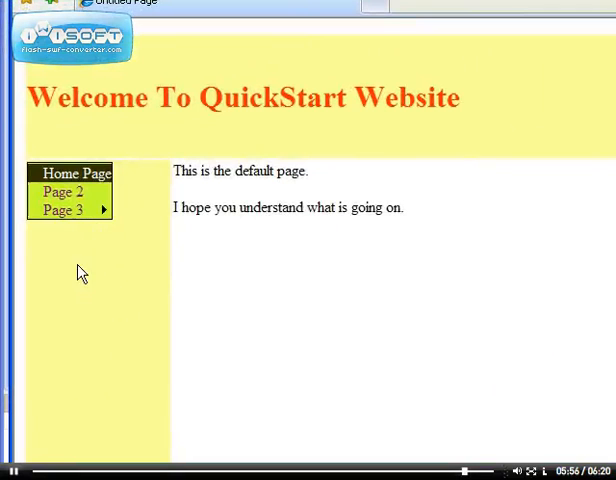
pyautogui.moveTo(63, 209)
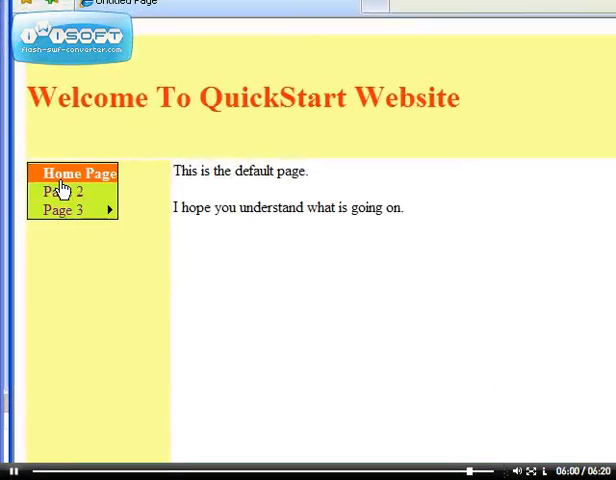
pyautogui.click(60, 191)
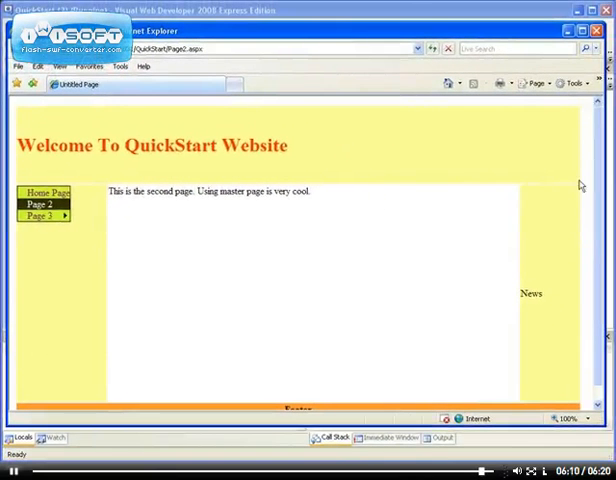
pyautogui.scroll(-3)
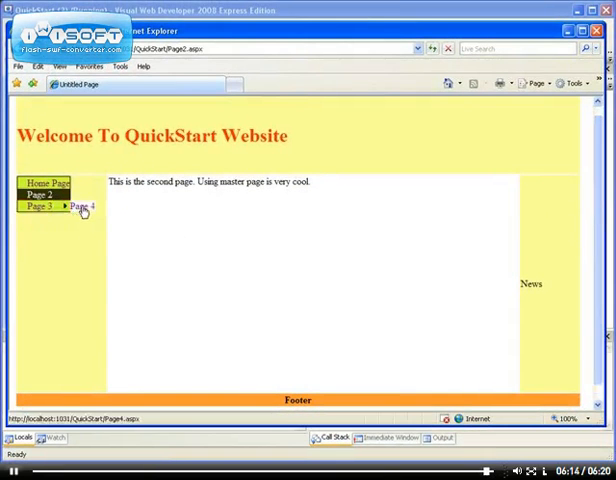
pyautogui.click(82, 207)
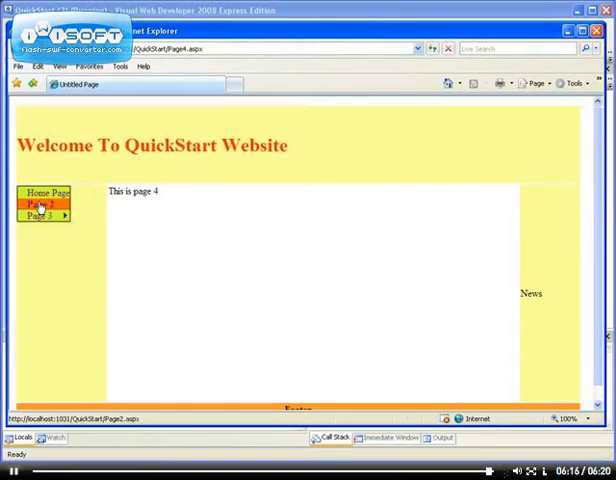
pyautogui.click(41, 200)
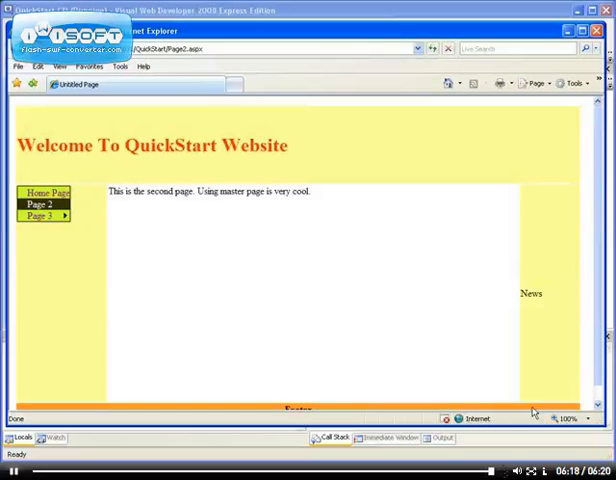